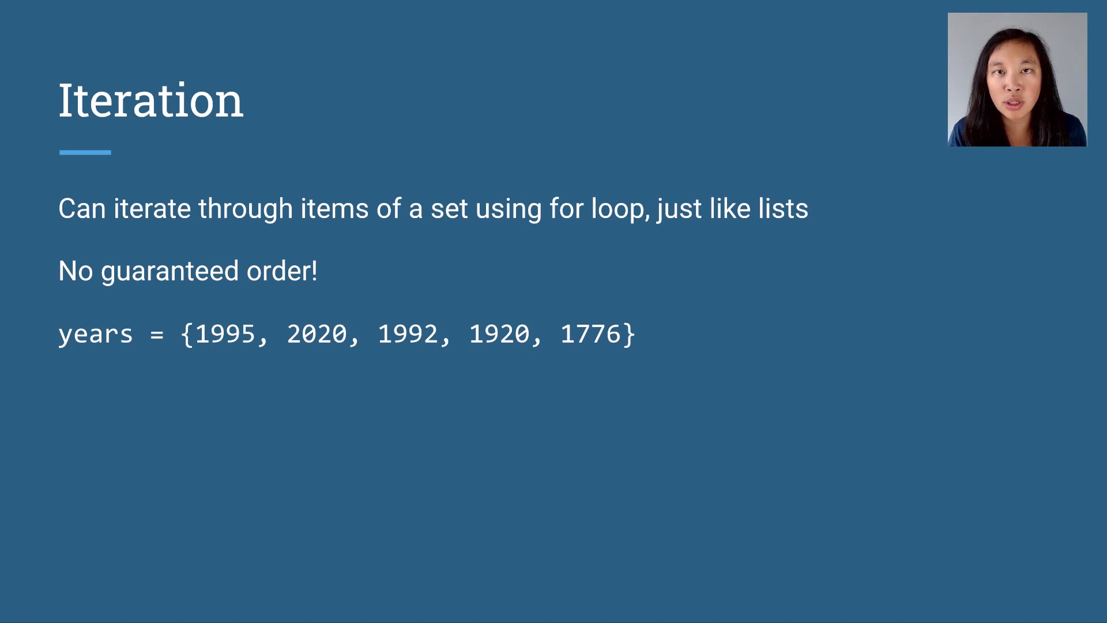
pyautogui.write('for year in years:')
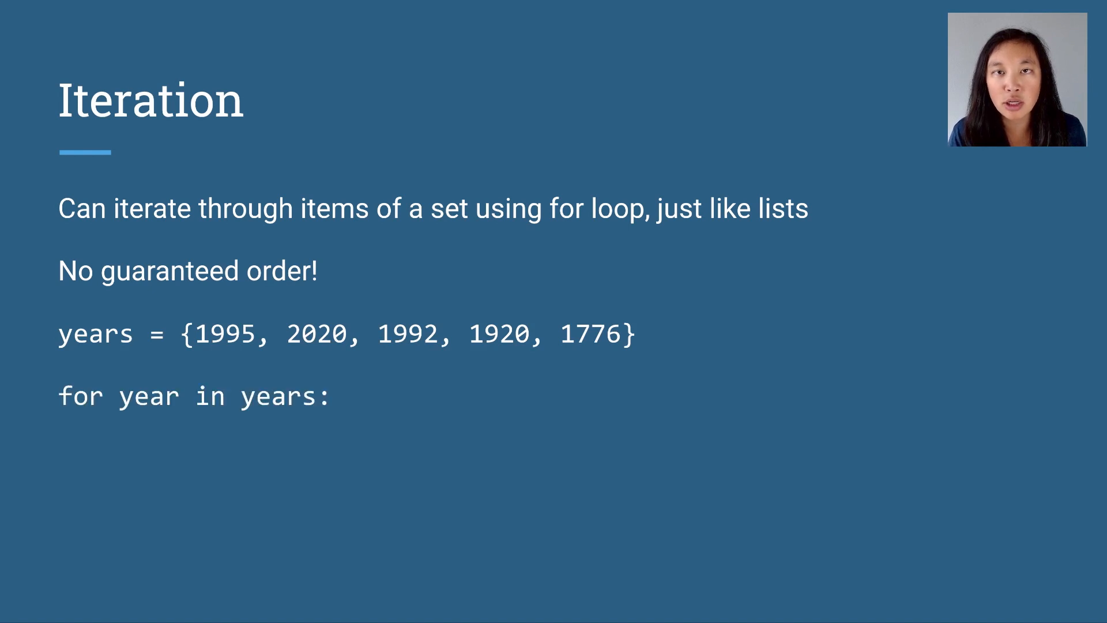
pyautogui.write('print(year)')
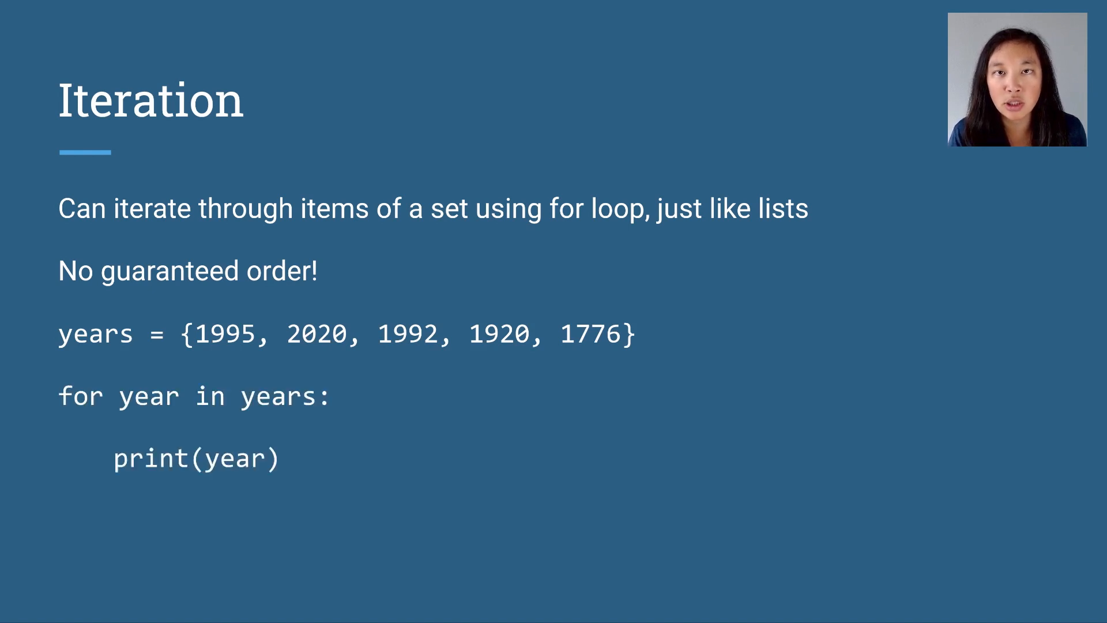